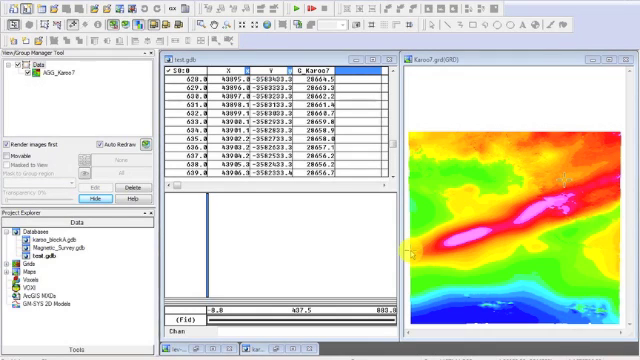
pyautogui.moveTo(592, 204)
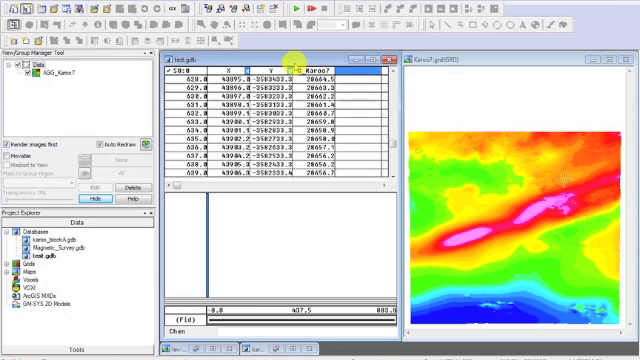
# Show the original magnetic channel as a profile beneath the line data
pyautogui.rightClick(320, 72)
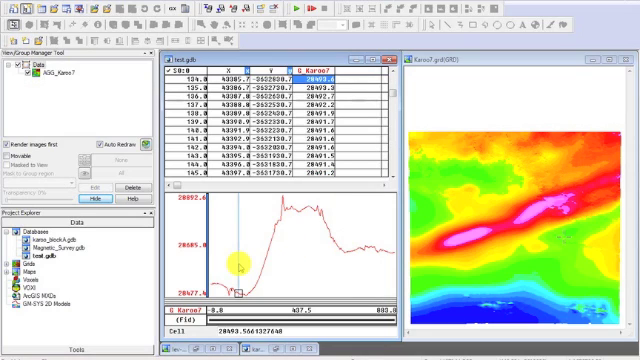
pyautogui.moveTo(280, 208)
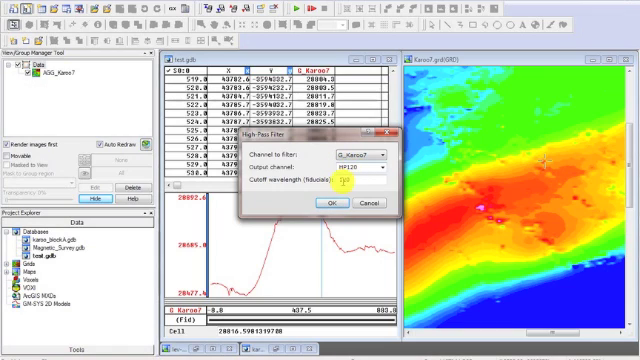
# Create a high-pass filtered magnetic channel with a cutoff wavelength of 120
pyautogui.write('120')
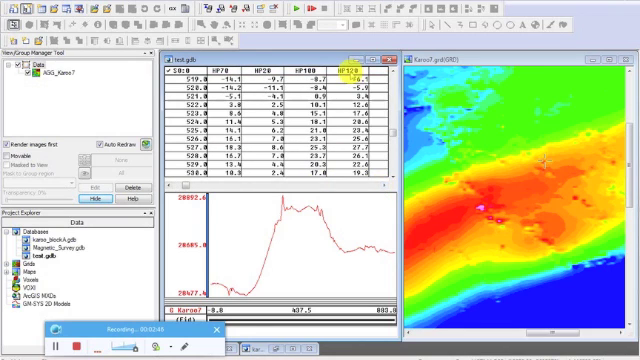
# Choose a profile scaling option from the profile window's Scale Options
pyautogui.rightClick(352, 72)
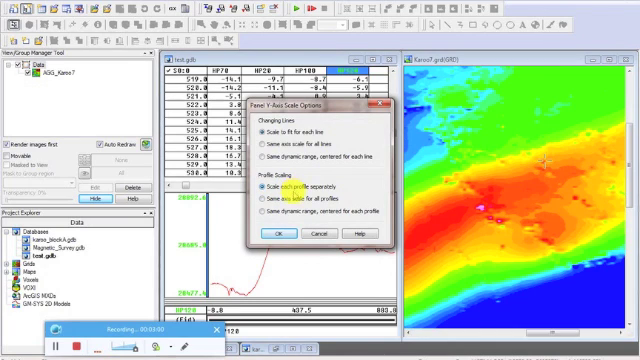
pyautogui.click(272, 232)
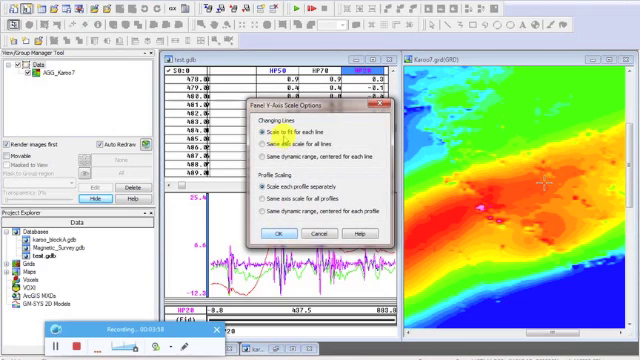
# Confirm the selected scaling in the Profile X-Axis/Scale Options dialog
pyautogui.click(258, 132)
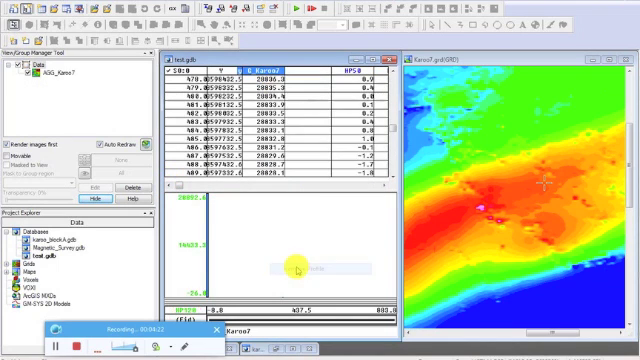
# Plot an HP filtered channel as a profile below the current line's data
pyautogui.rightClick(280, 270)
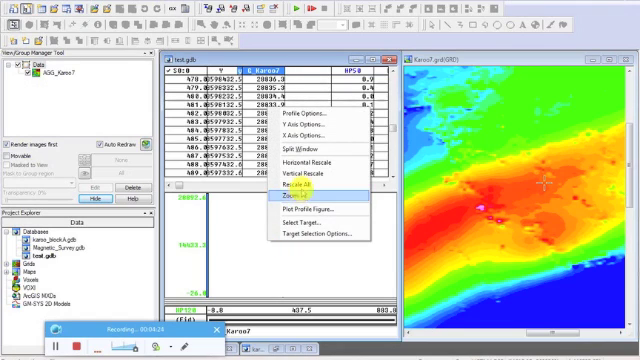
pyautogui.click(290, 200)
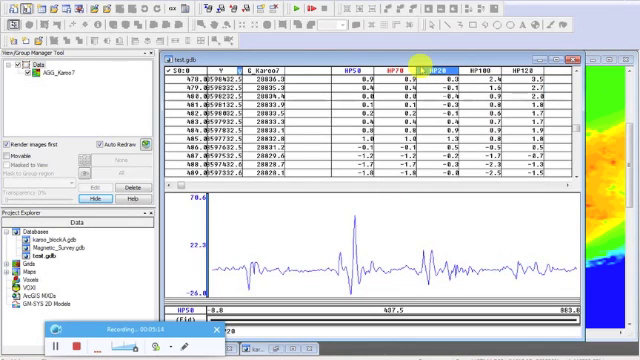
# Overlay another HP channel's profile on the plotted one for comparison
pyautogui.rightClick(404, 72)
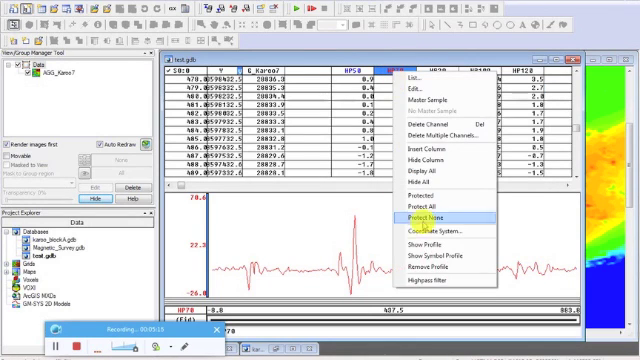
pyautogui.click(440, 212)
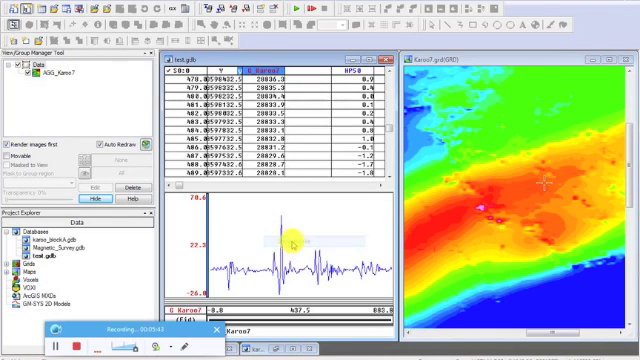
pyautogui.rightClick(296, 240)
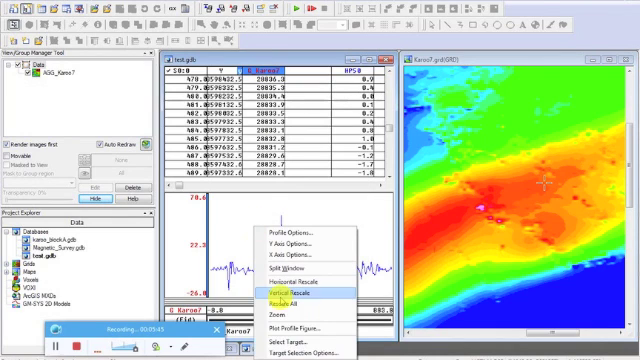
pyautogui.moveTo(304, 244)
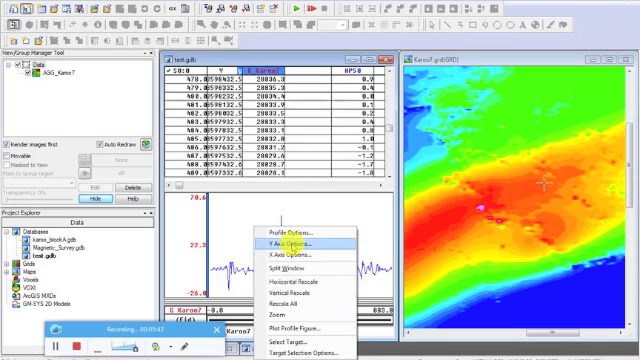